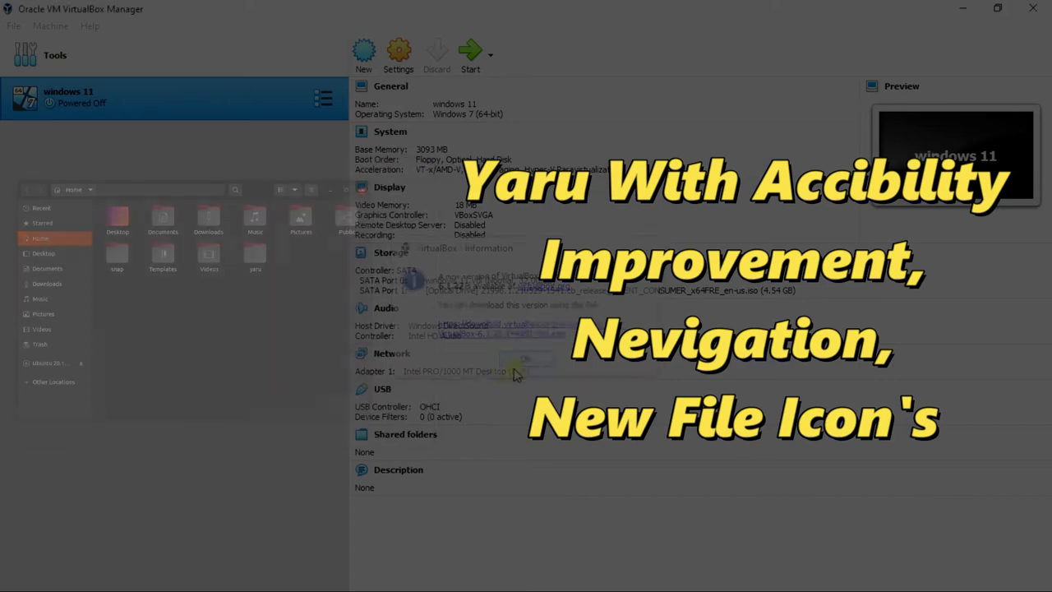
Start the New virtual machine wizard from the VirtualBox toolbar.
left_click(363, 53)
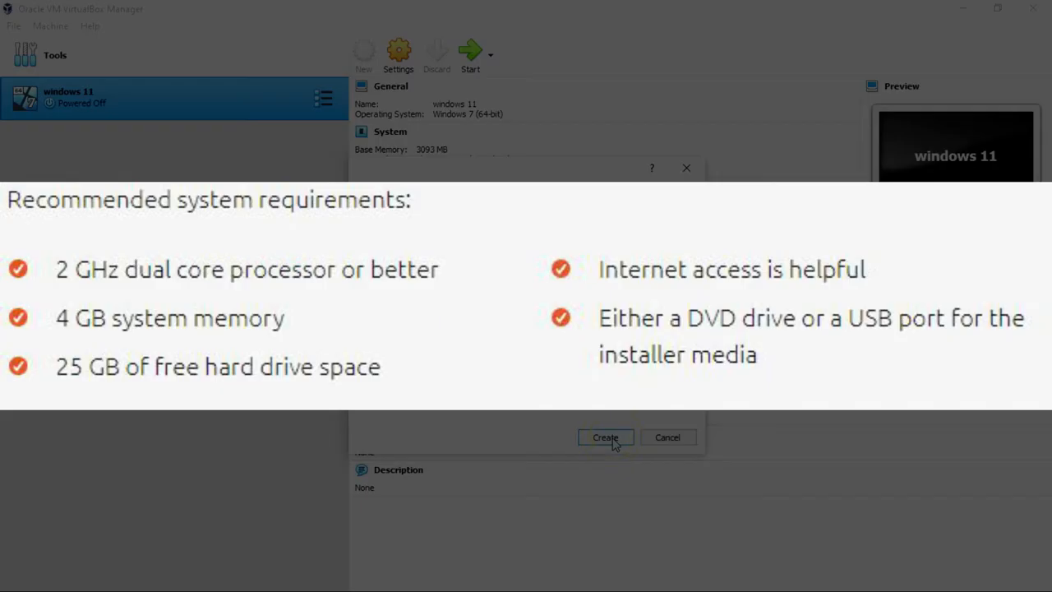
Create the ubuntu 21.04 machine with a new 40 GB virtual hard disk.
left_click(605, 436)
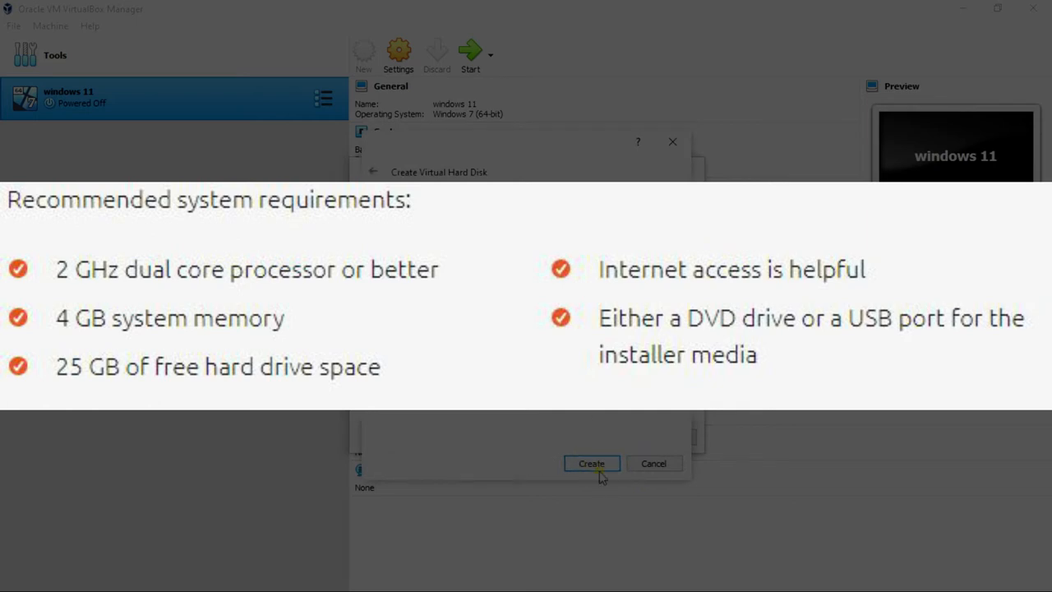
left_click(591, 463)
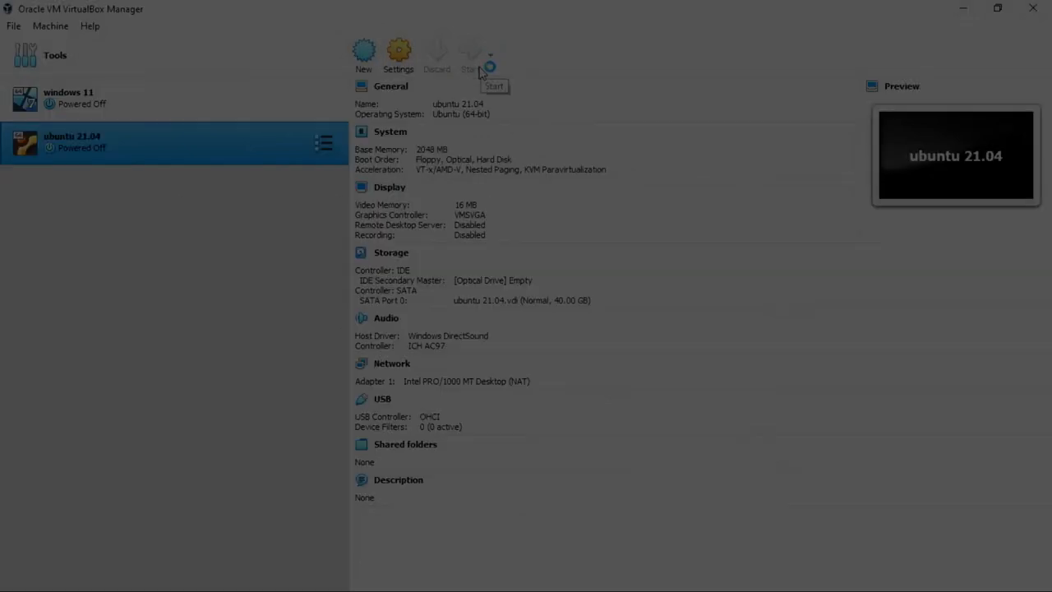
Start the ubuntu 21.04 VM and boot into the Ubuntu installer.
left_click(469, 54)
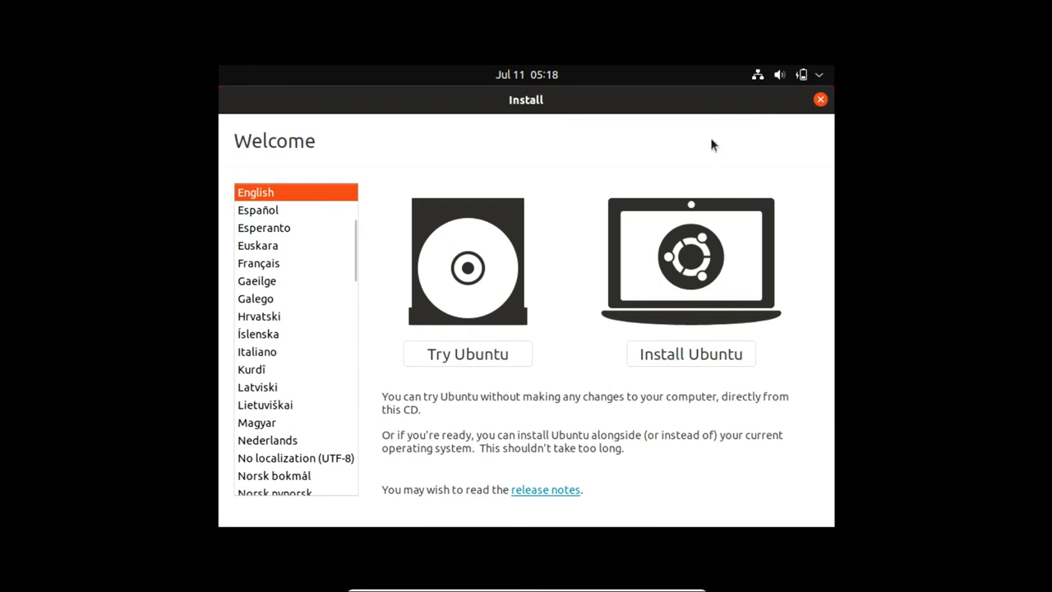
Choose Install Ubuntu and keep the English (US) keyboard layout.
left_click(690, 354)
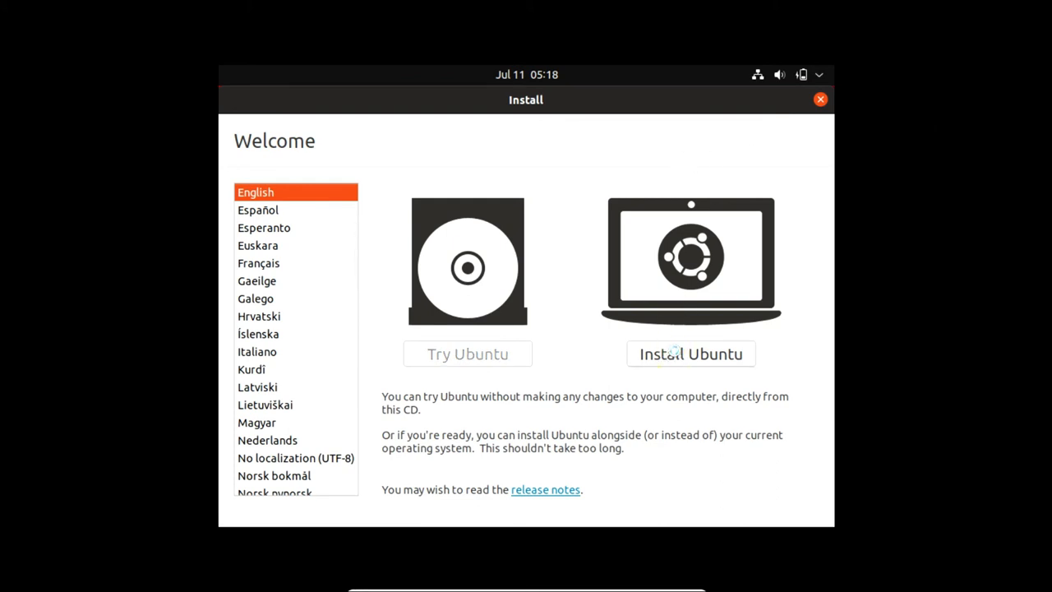
left_click(690, 353)
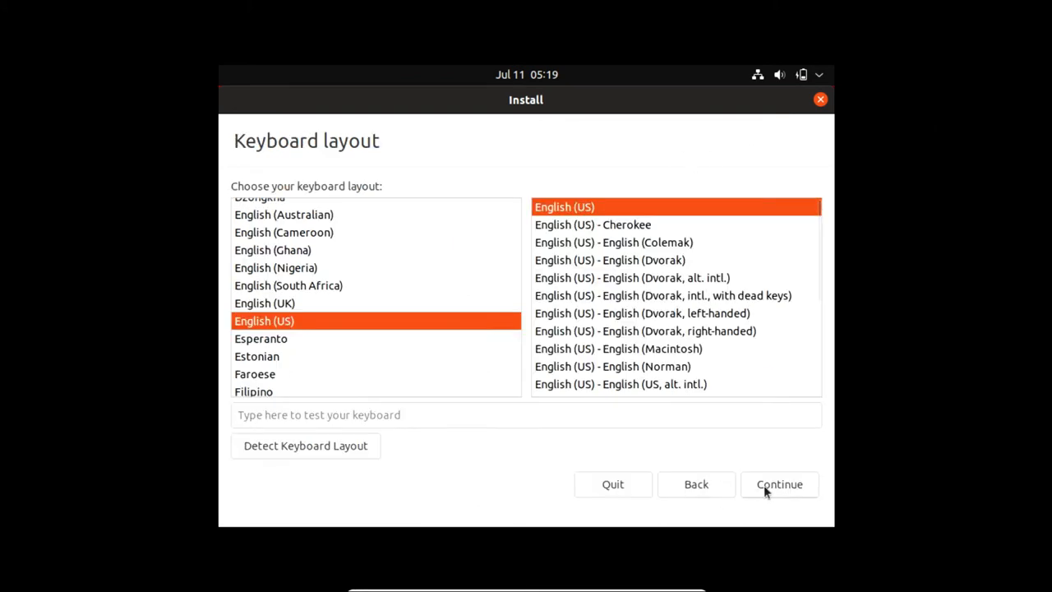
left_click(778, 484)
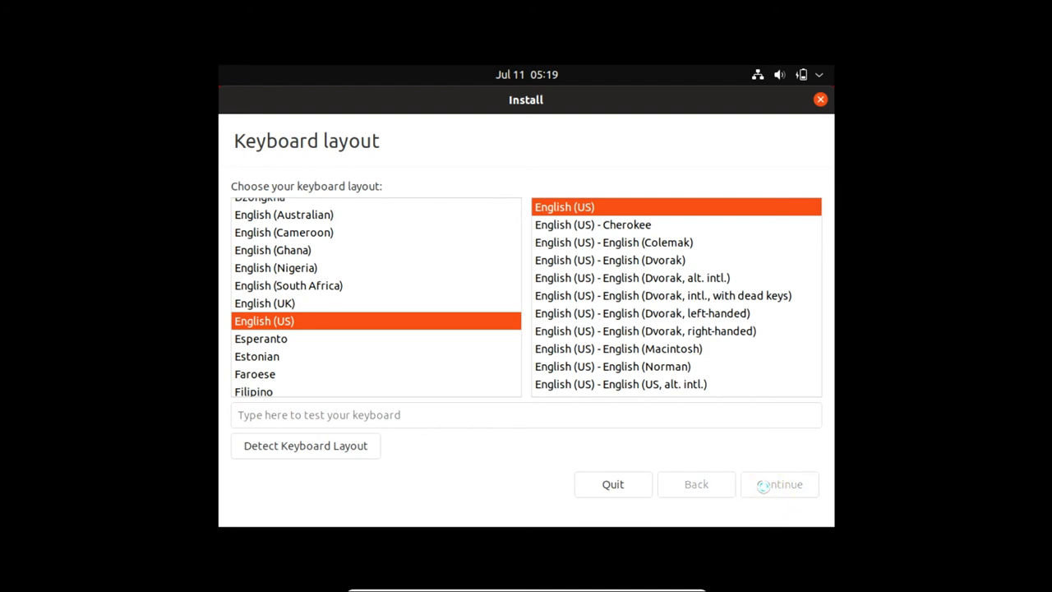
left_click(778, 484)
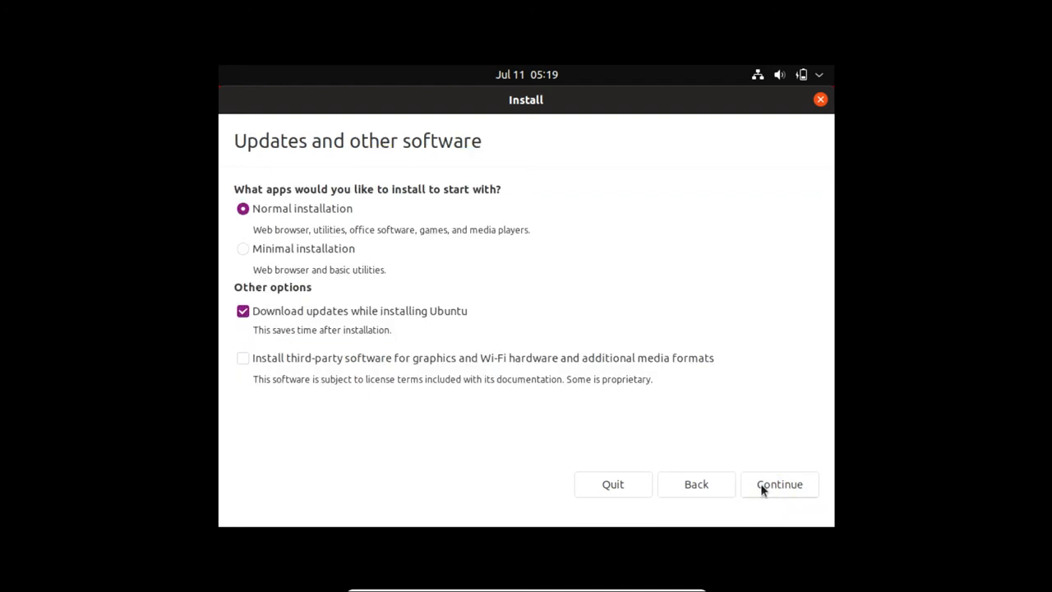
mouse_move(288, 224)
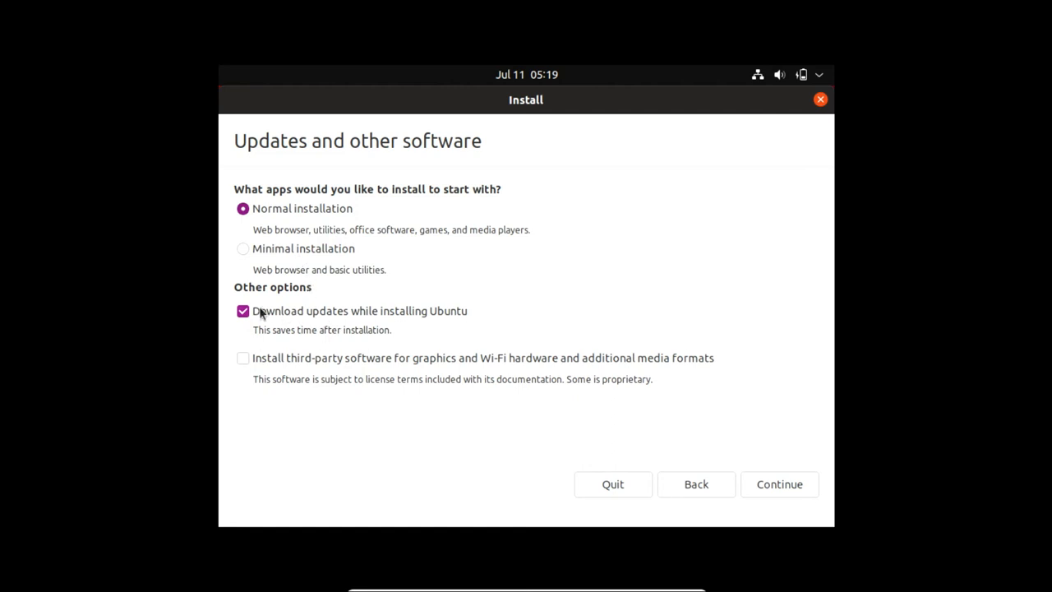
Turn off downloading updates while installing Ubuntu and continue.
left_click(242, 311)
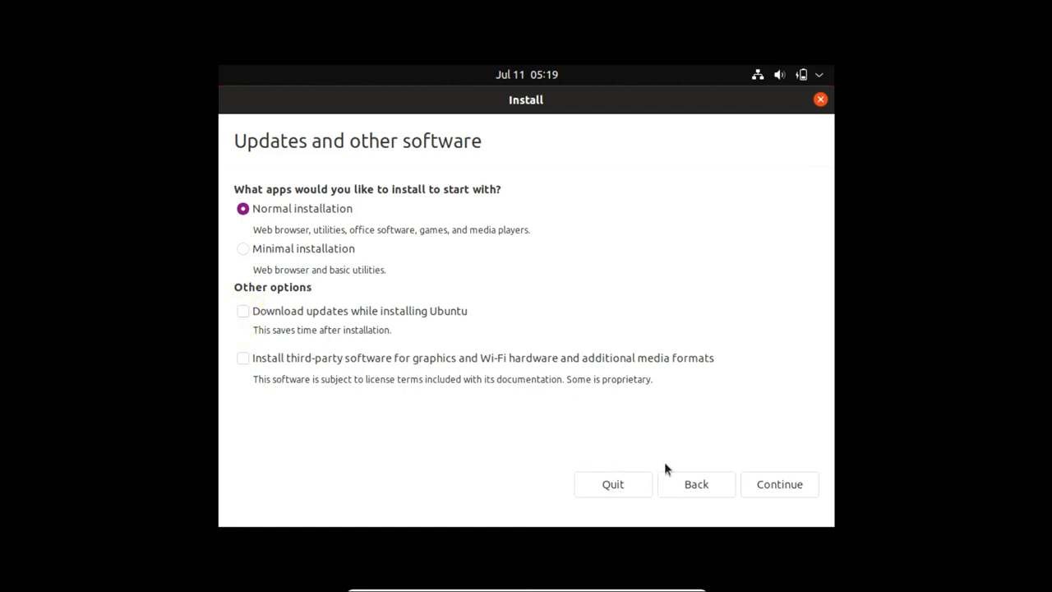
left_click(778, 483)
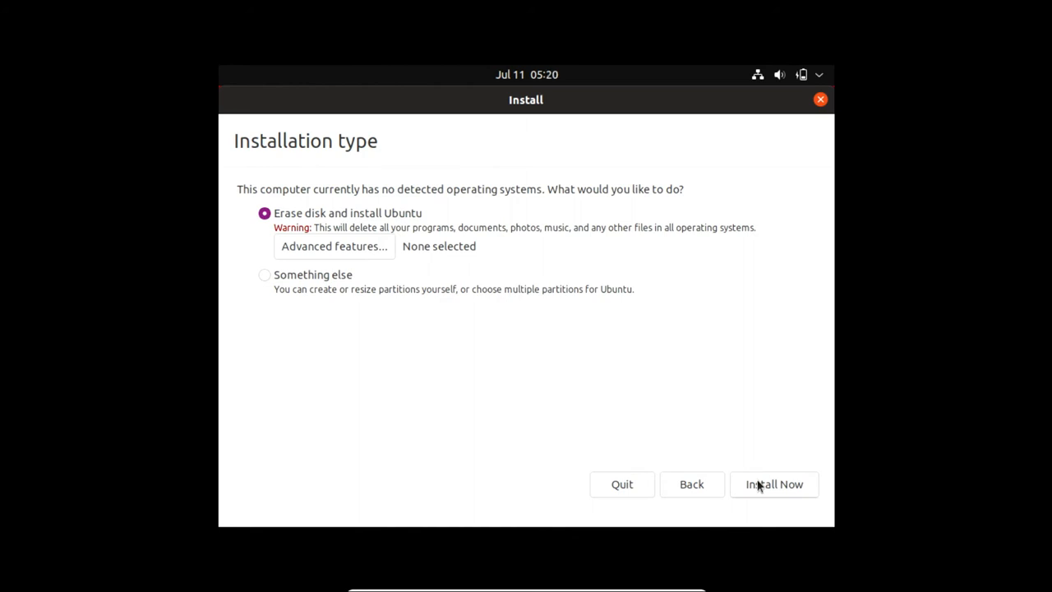
Install by erasing the disk, confirm writing changes, and accept Kolkata as location.
left_click(773, 484)
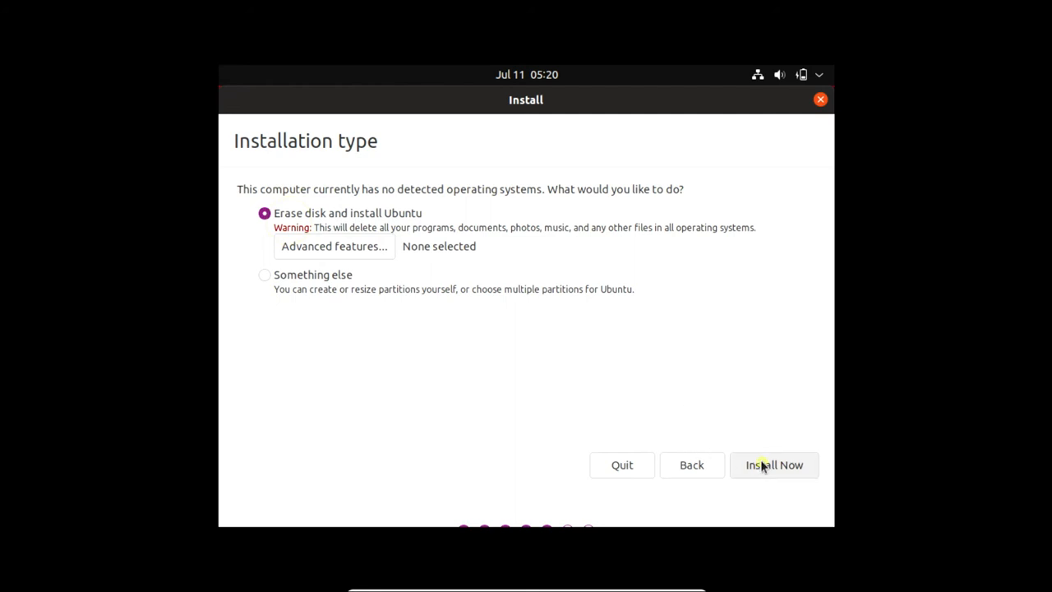
left_click(773, 465)
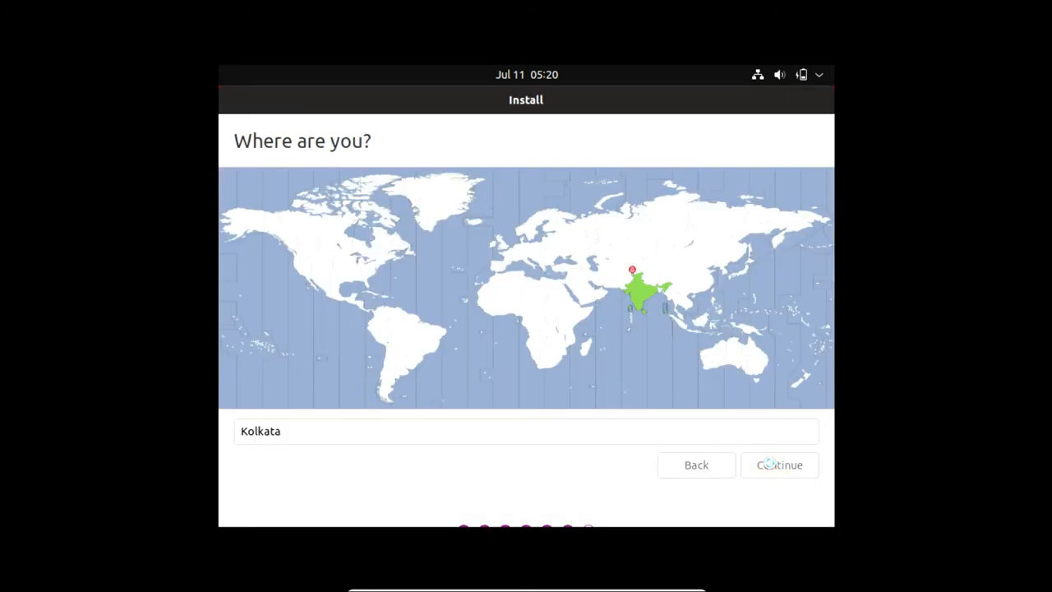
left_click(778, 464)
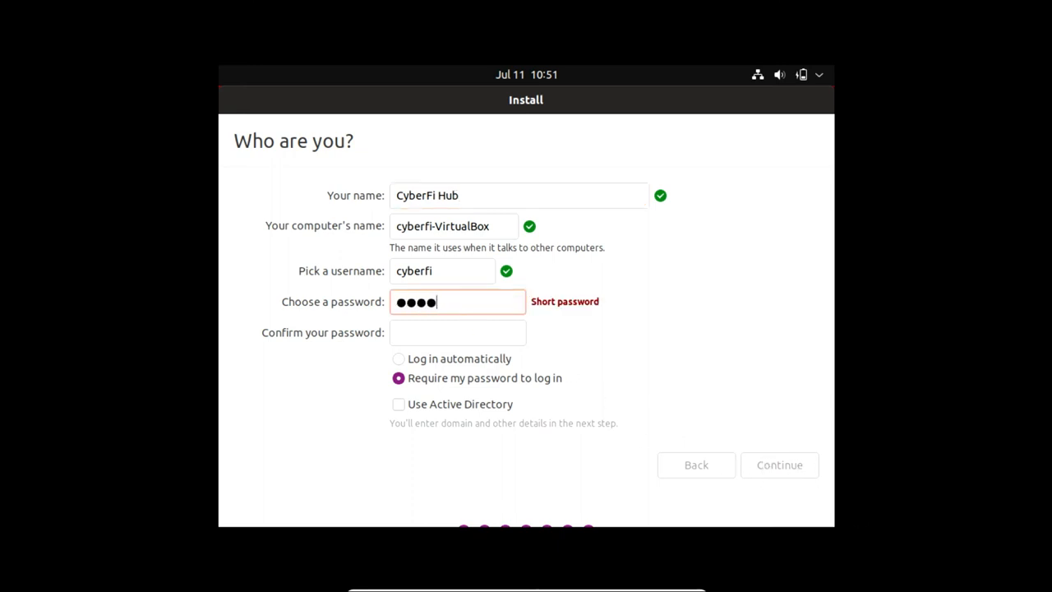
Re-enter the account password to confirm it and start copying files.
type("••••")
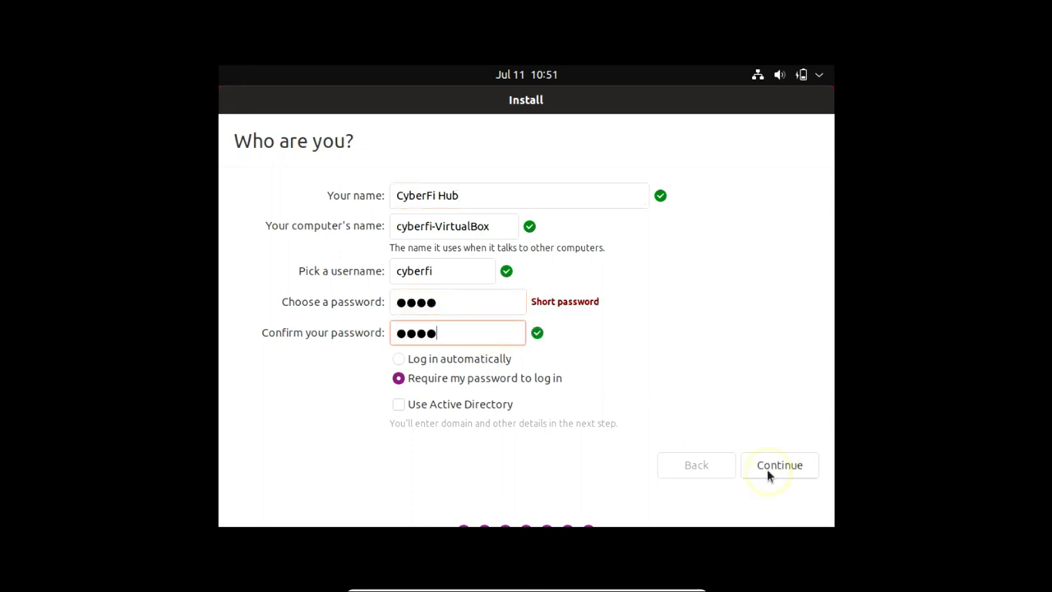
left_click(778, 465)
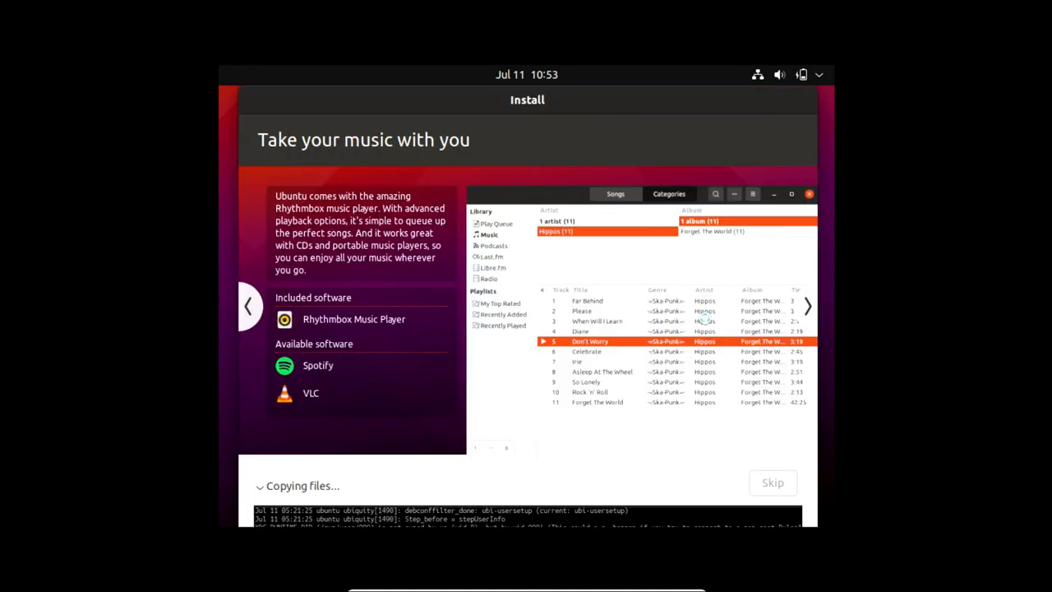